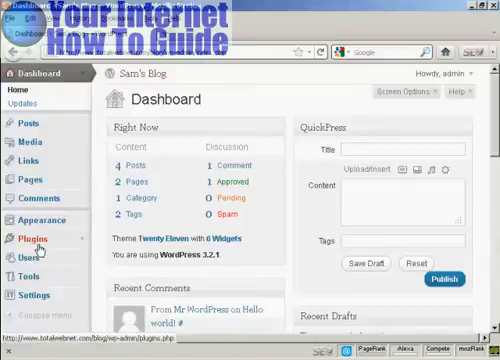
# Step: Show the installed plugins list (Akismet, Hello Dolly) via the Plugins menu
pyautogui.click(30, 212)
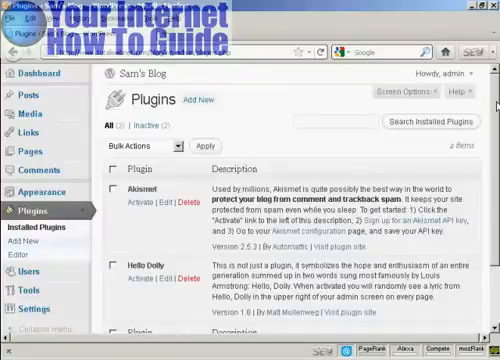
# Step: Scroll down the Plugins page toward the Add New option
pyautogui.scroll(-3)
pyautogui.write('all in one SEO pack')
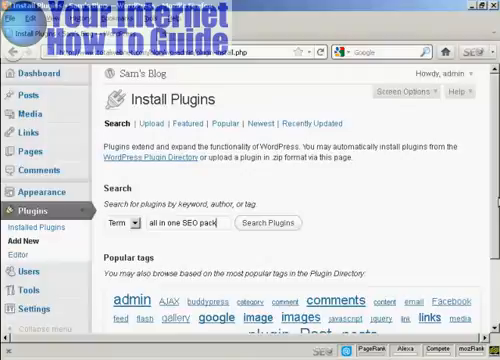
# Step: Scroll down the search results to reach All In One SEO Pack
pyautogui.scroll(-3)
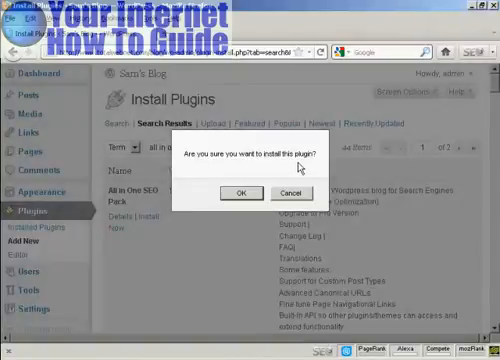
# Step: Confirm the prompt so All in One SEO Pack 1.6.13.3 installs successfully
pyautogui.click(238, 192)
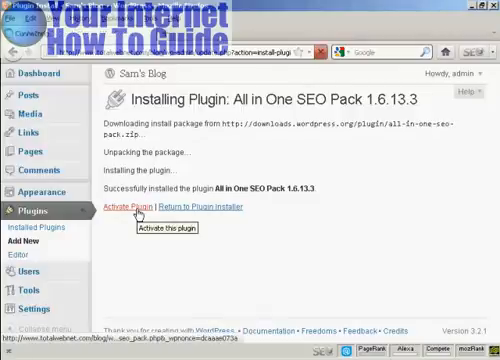
pyautogui.click(140, 210)
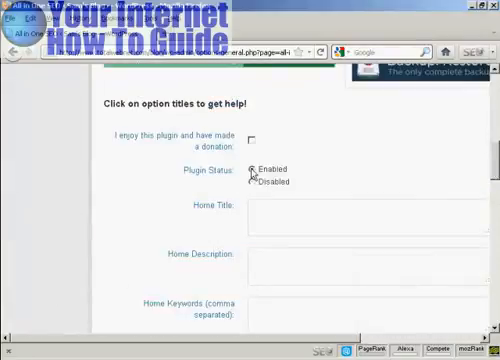
pyautogui.moveTo(480, 166)
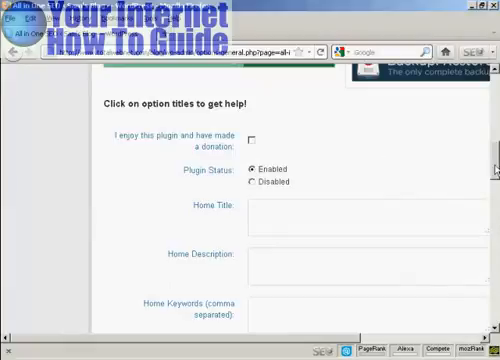
# Step: Review the All in One SEO Pack settings and save them with Update Options
pyautogui.scroll(-3)
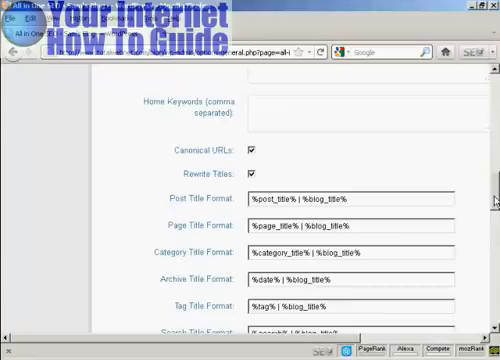
pyautogui.scroll(-3)
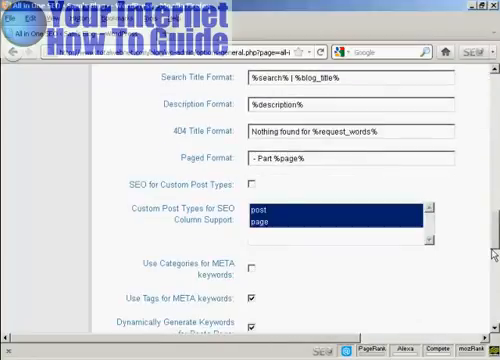
pyautogui.scroll(-3)
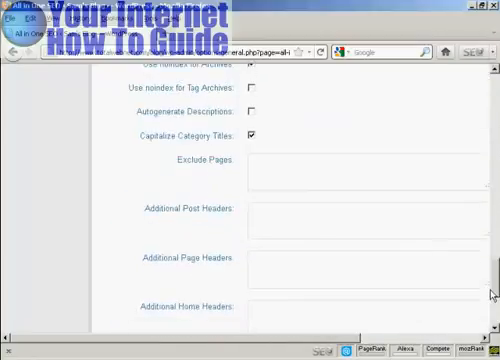
pyautogui.scroll(-3)
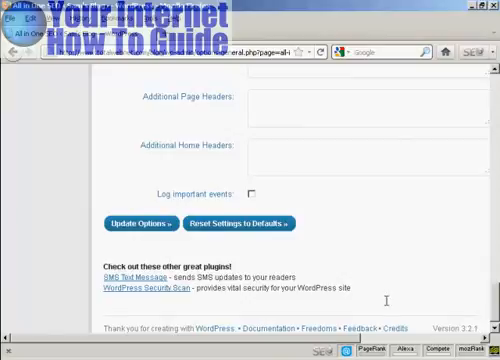
pyautogui.click(136, 222)
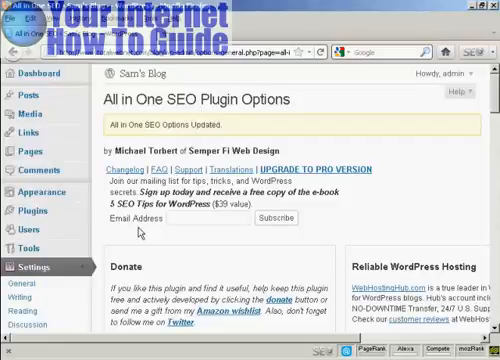
pyautogui.scroll(-3)
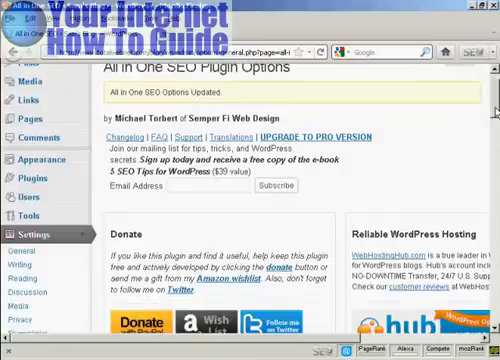
pyautogui.scroll(-3)
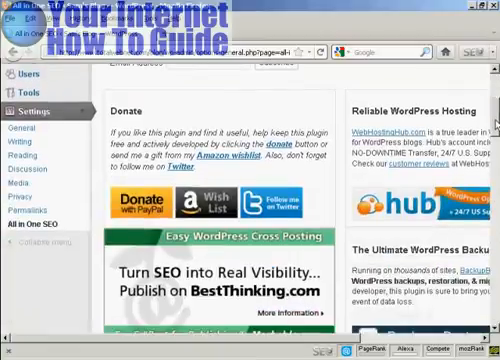